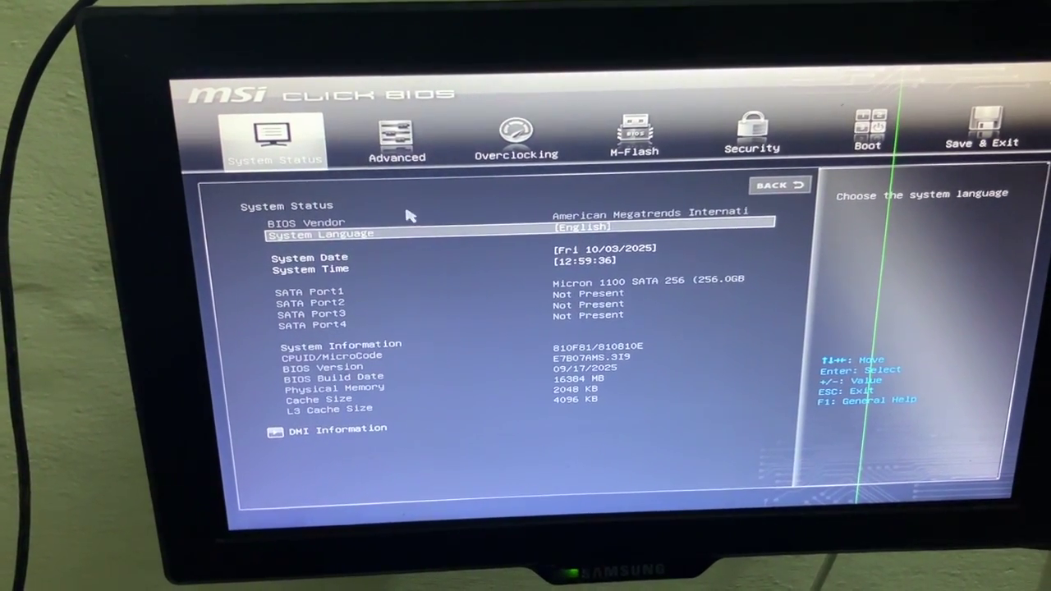
- Switch to the Save & Exit tab to show discard, save-and-reboot and restore options
click(402, 139)
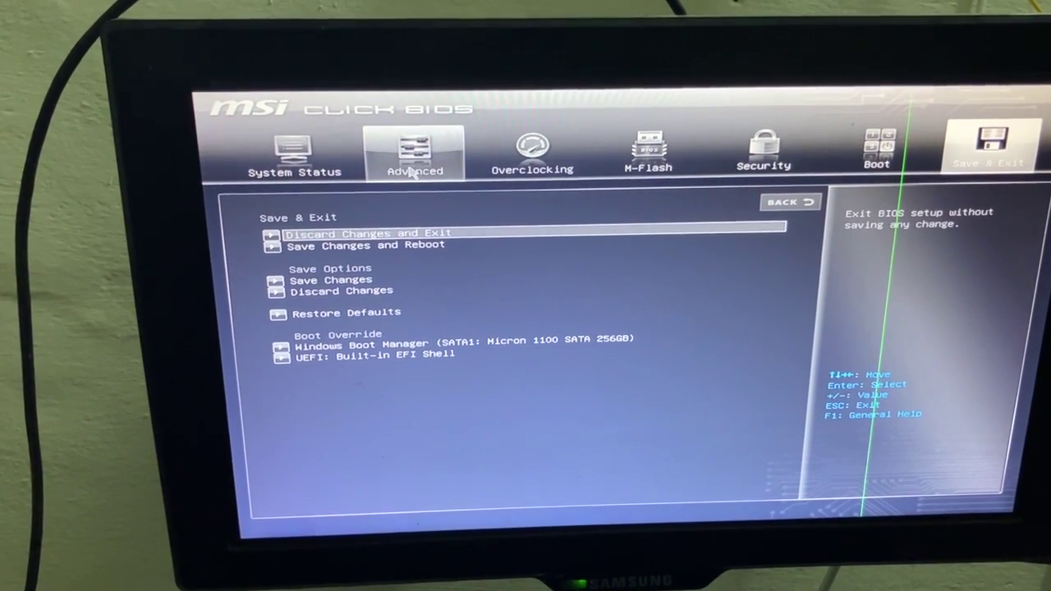
- Enter Advanced settings to reach the Secure Boot page with Custom mode enabled
click(415, 152)
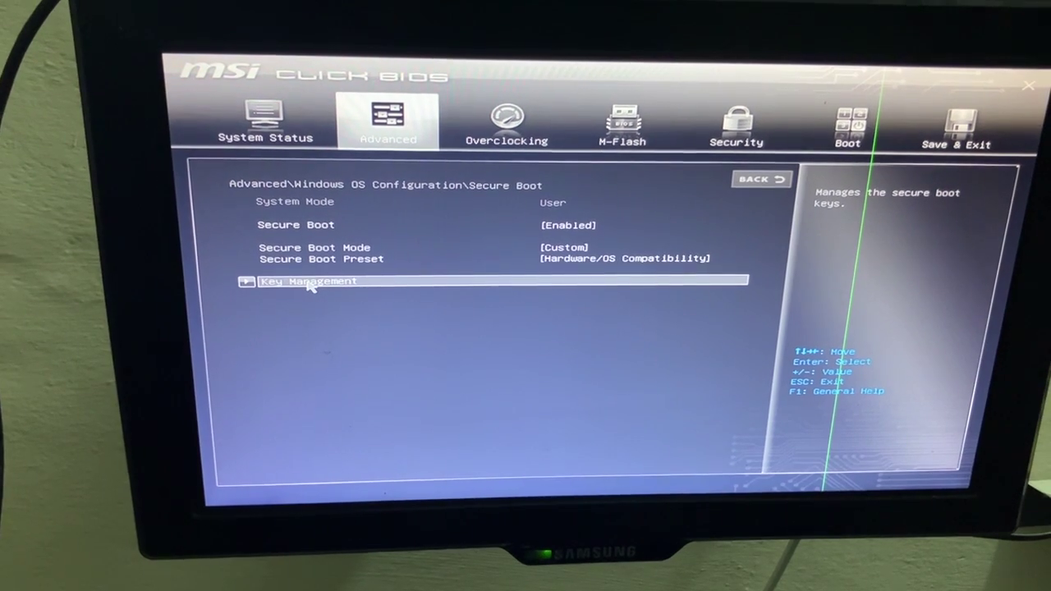
- Go to the Secure Boot key management page, ending on System Status
click(306, 281)
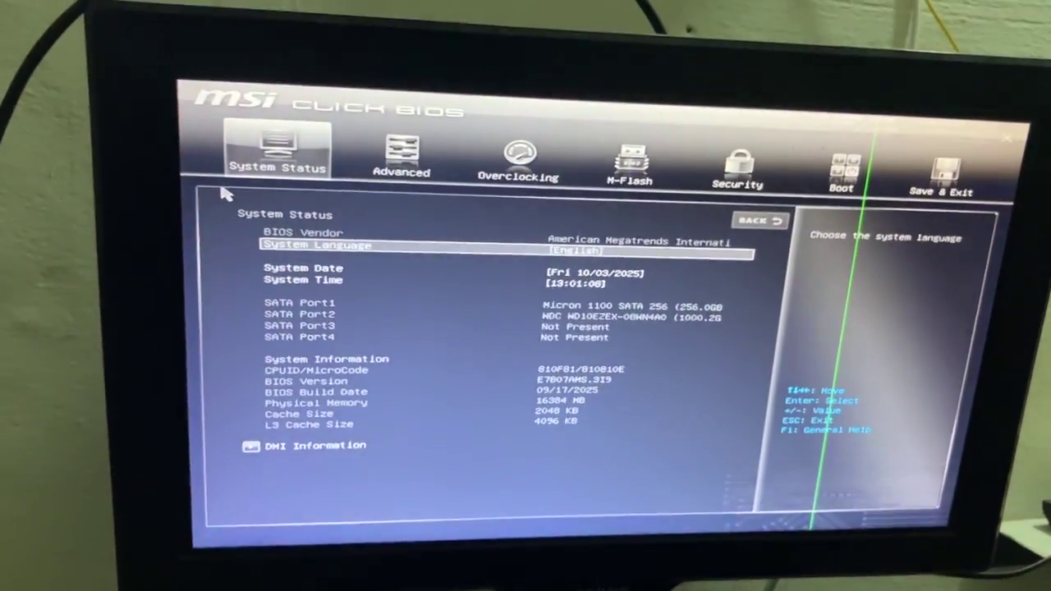
- Under Advanced Secure Boot Key Management, enroll all factory default keys
click(399, 152)
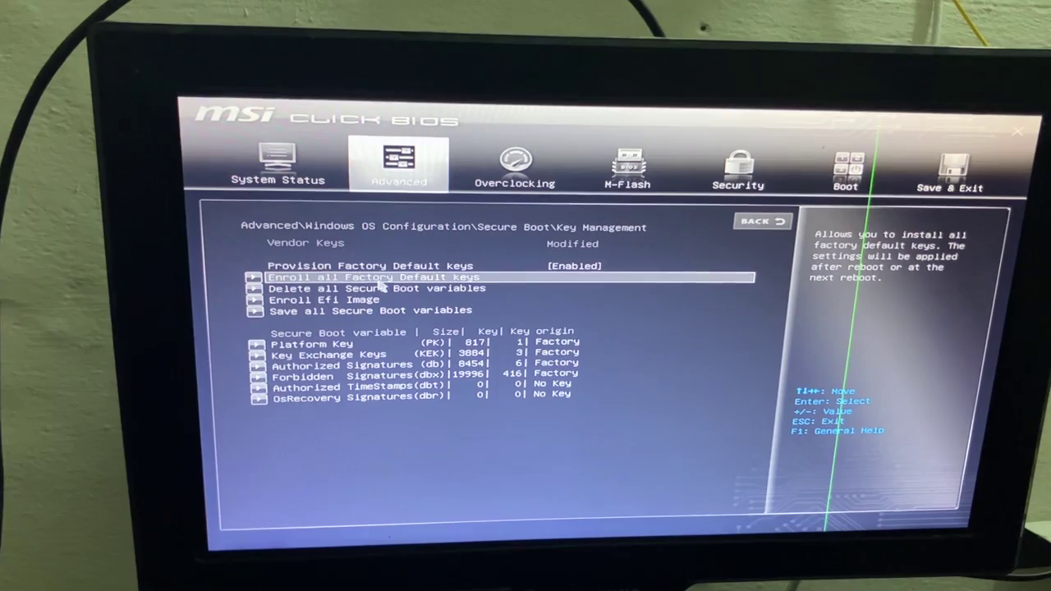
click(367, 277)
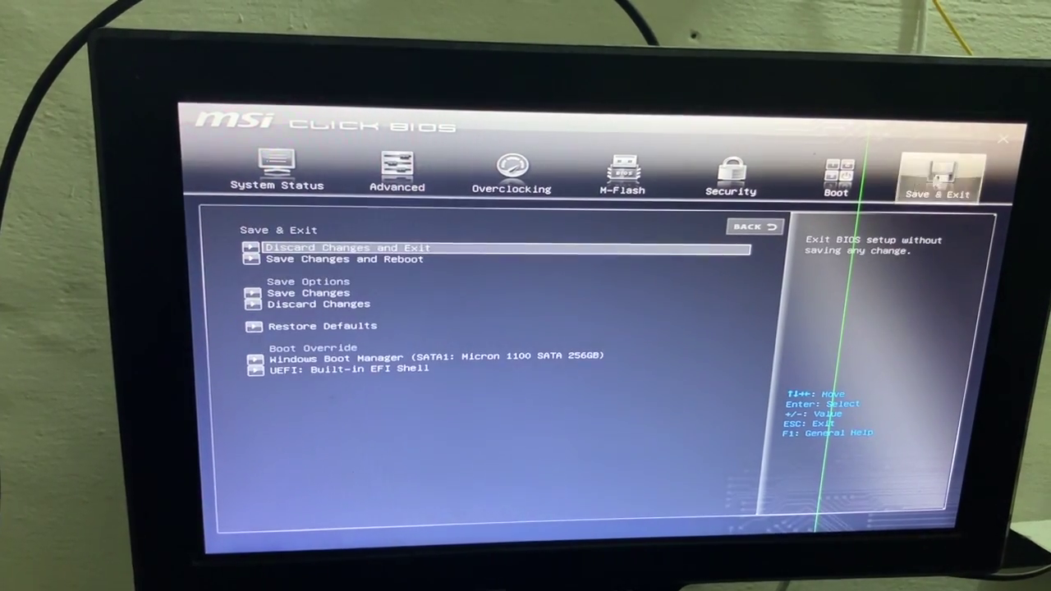
- Choose Save Changes and Reboot, then re-enter BIOS at System Status
click(345, 258)
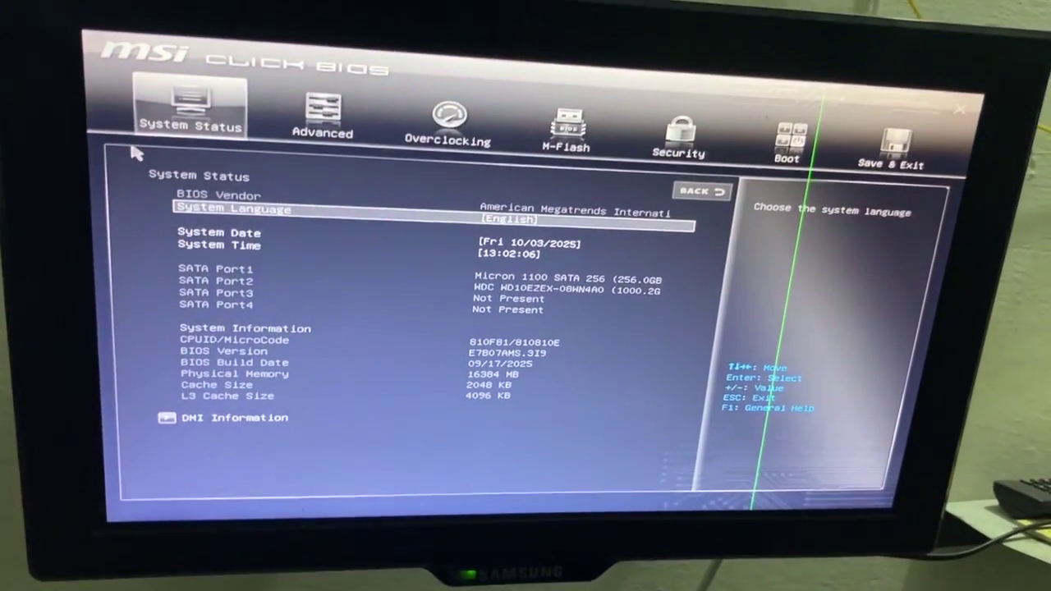
- Check Secure Boot under Advanced > Windows OS Configuration, then go back up
click(323, 115)
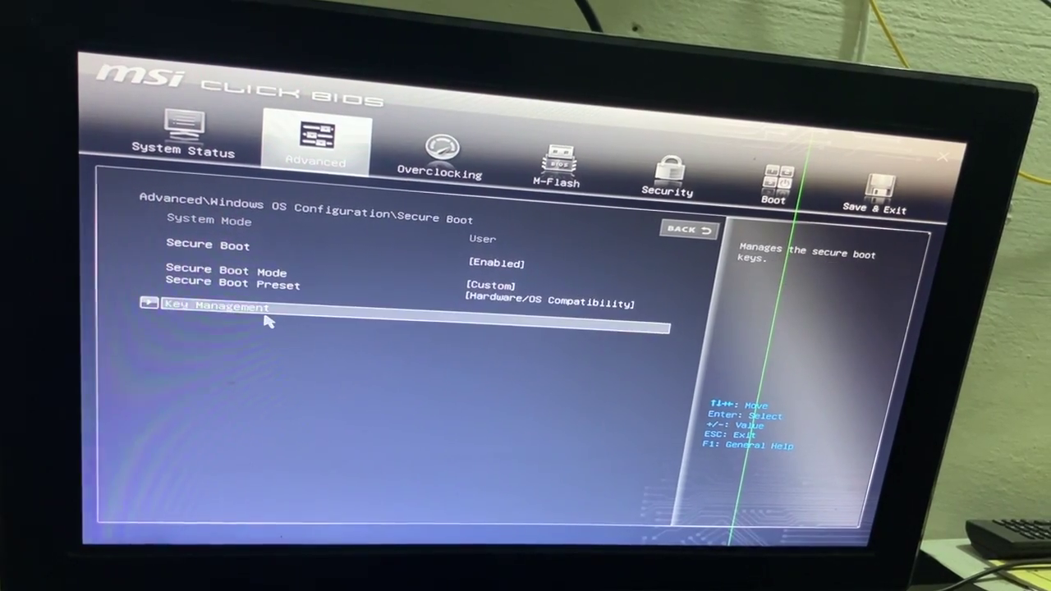
click(215, 307)
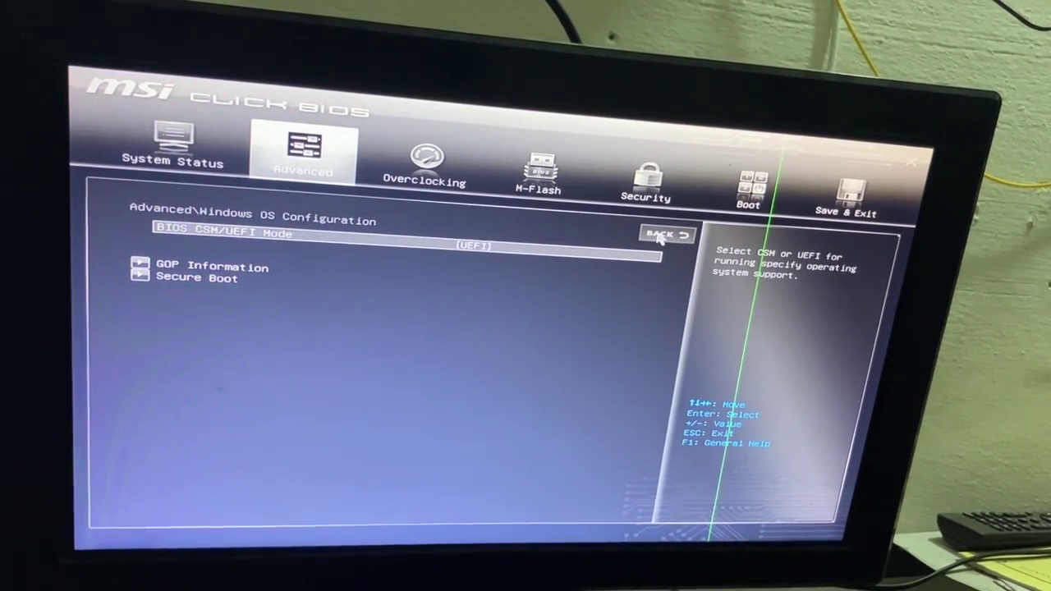
click(669, 235)
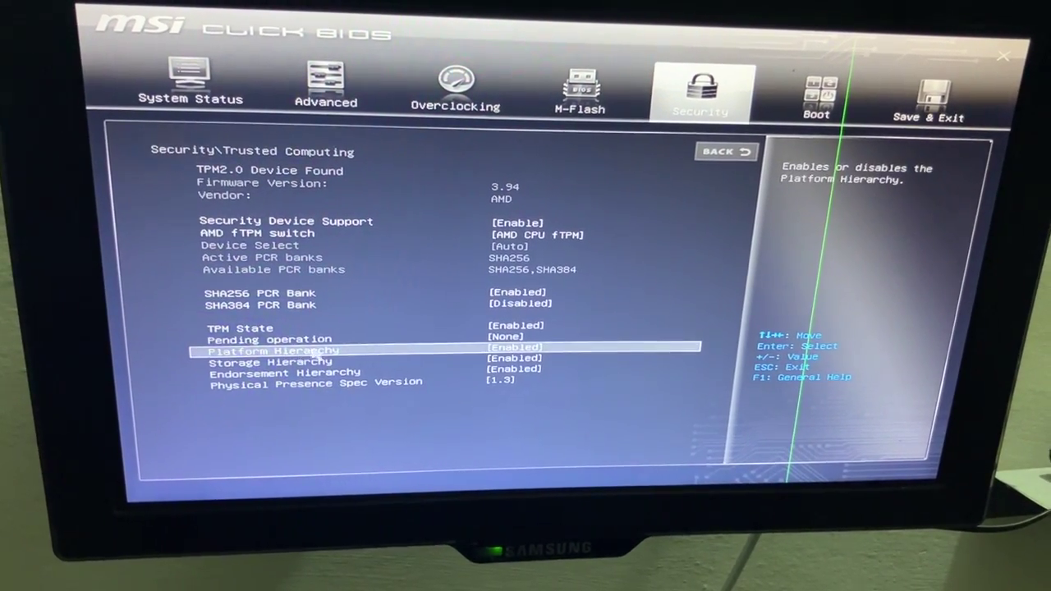
- Move on toward the Save & Exit options after enabling AMD CPU fTPM
key(Up)
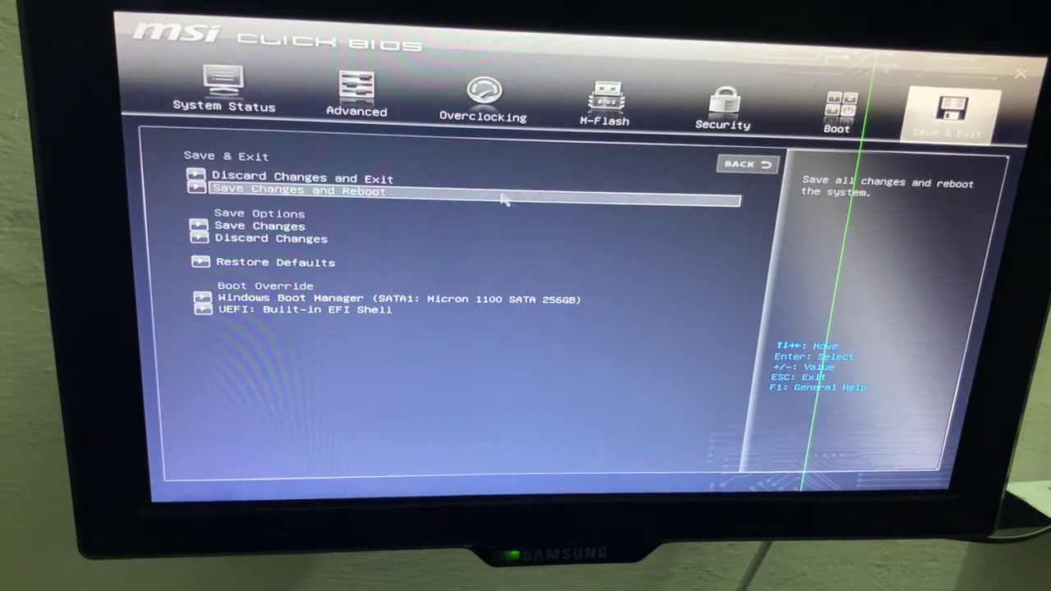
- Choose Save Changes and Reboot to bring up the save-and-reset confirmation
click(299, 190)
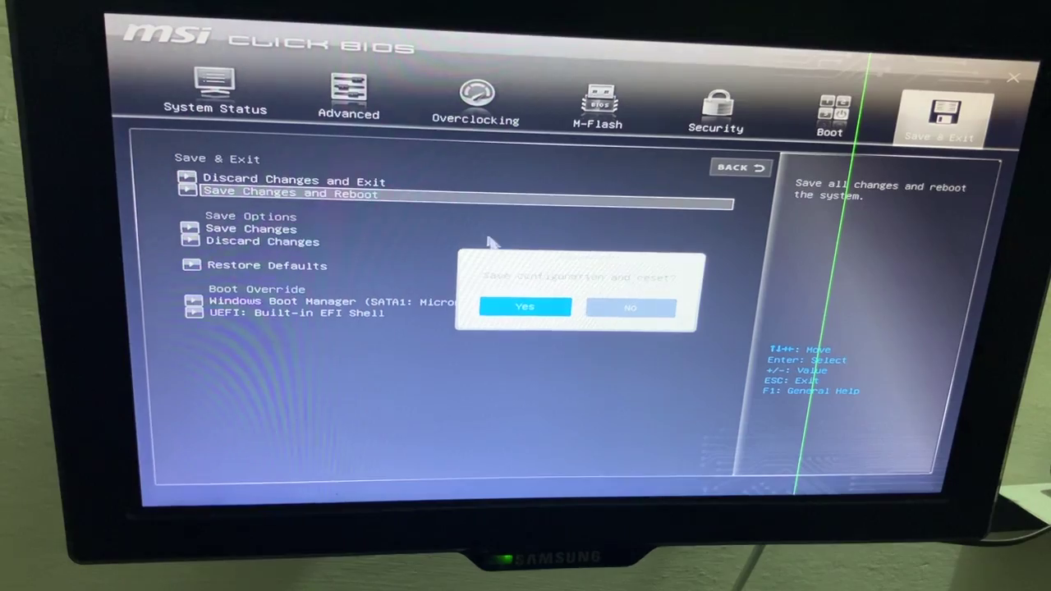